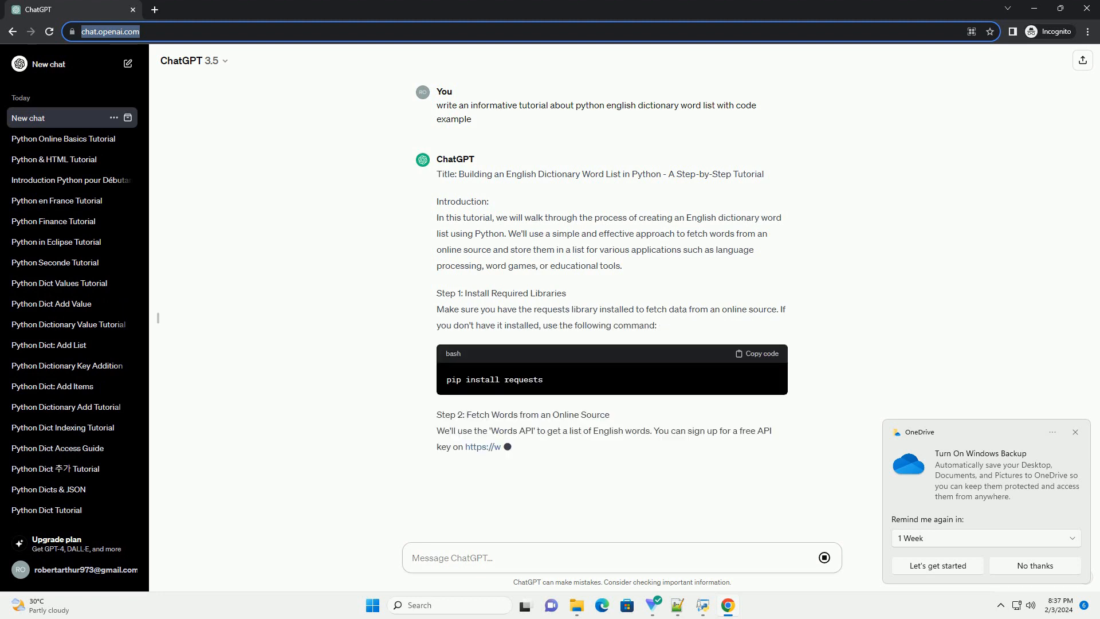
# Scroll through the generating tutorial down to the finished Step 3 word-list function code.
pyautogui.scroll(-3)
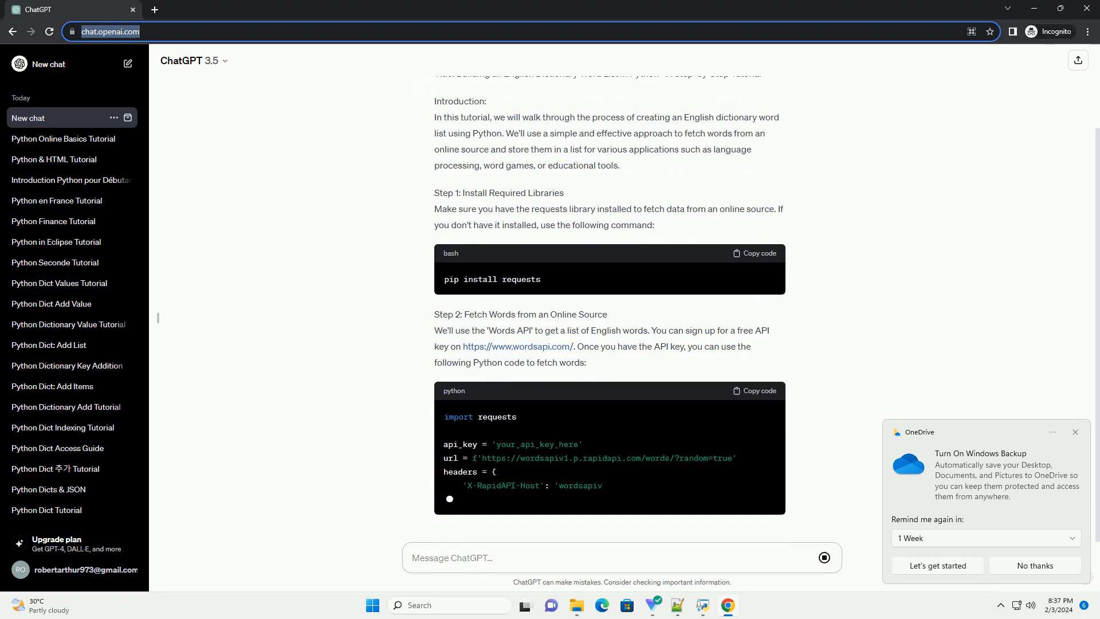
pyautogui.scroll(-3)
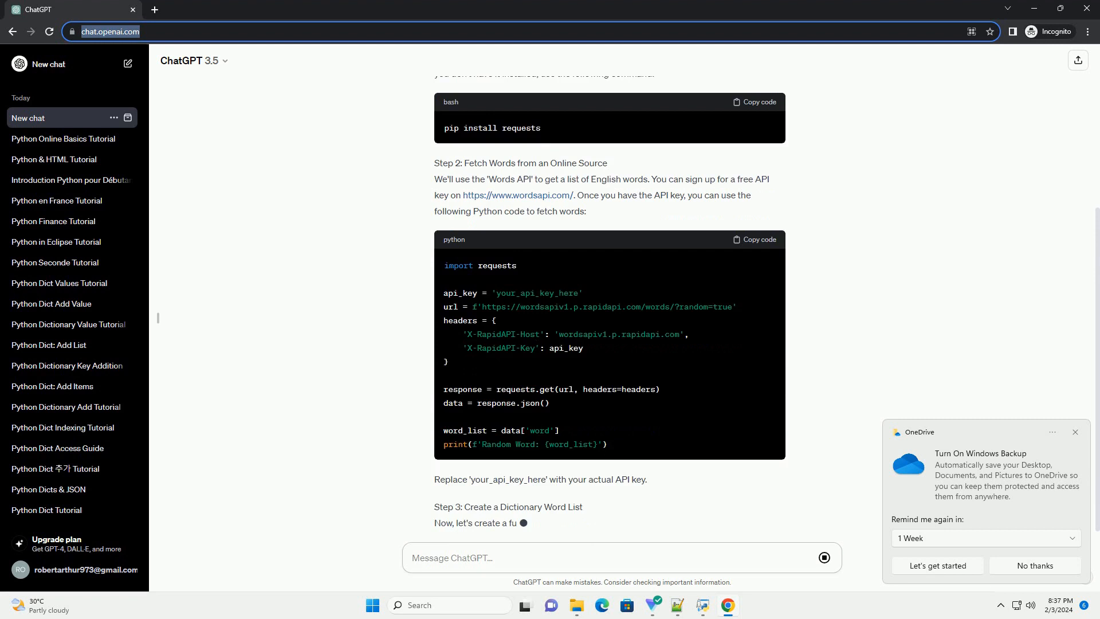
pyautogui.scroll(-3)
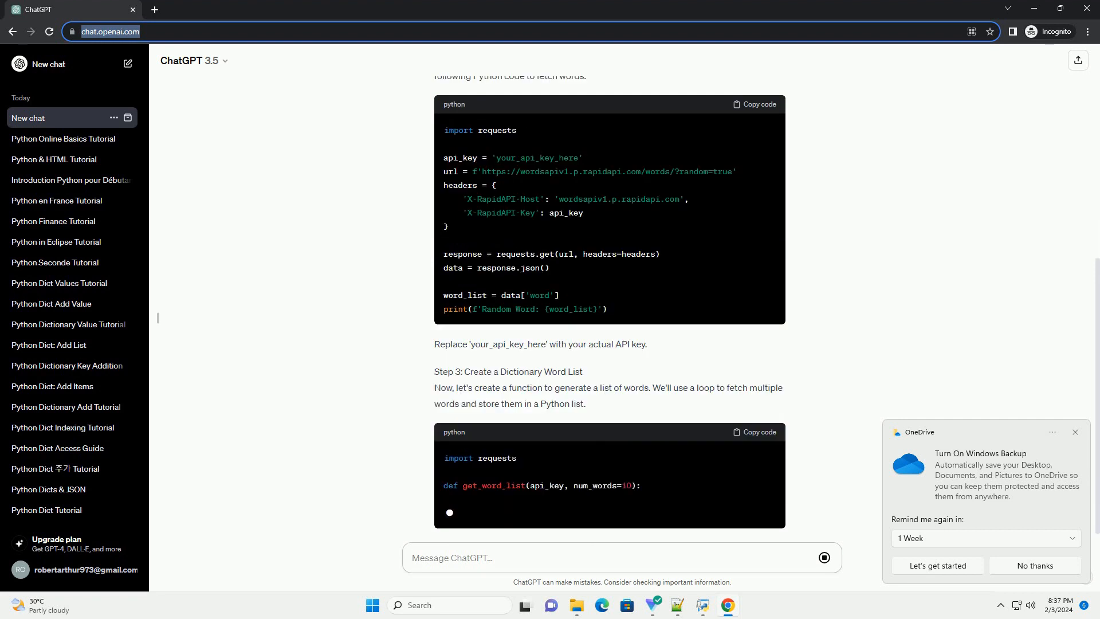
pyautogui.scroll(-3)
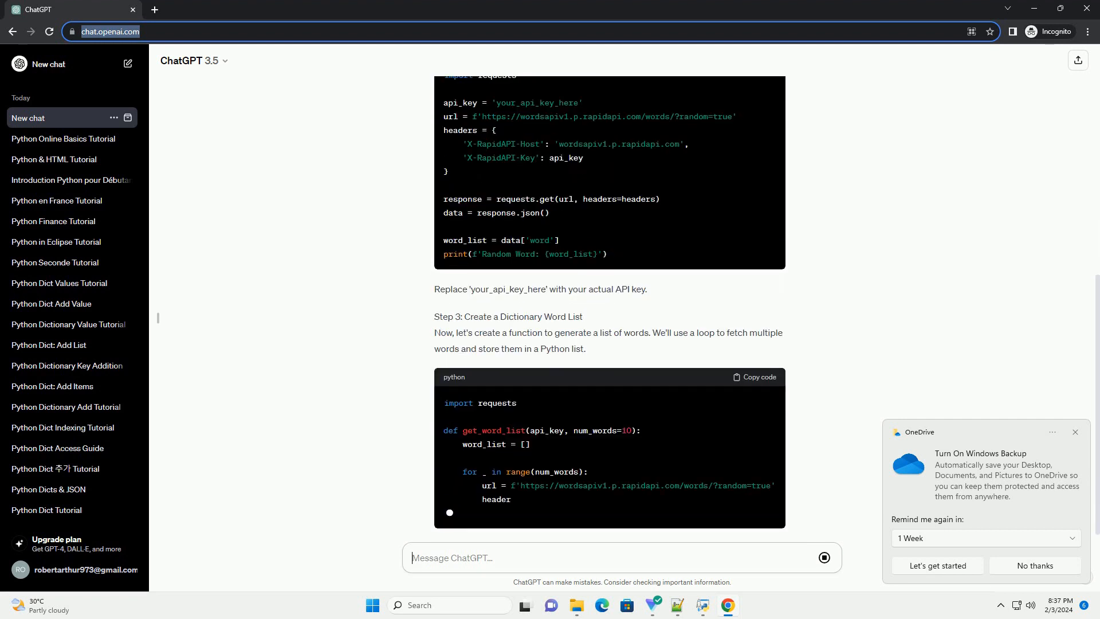
pyautogui.scroll(-3)
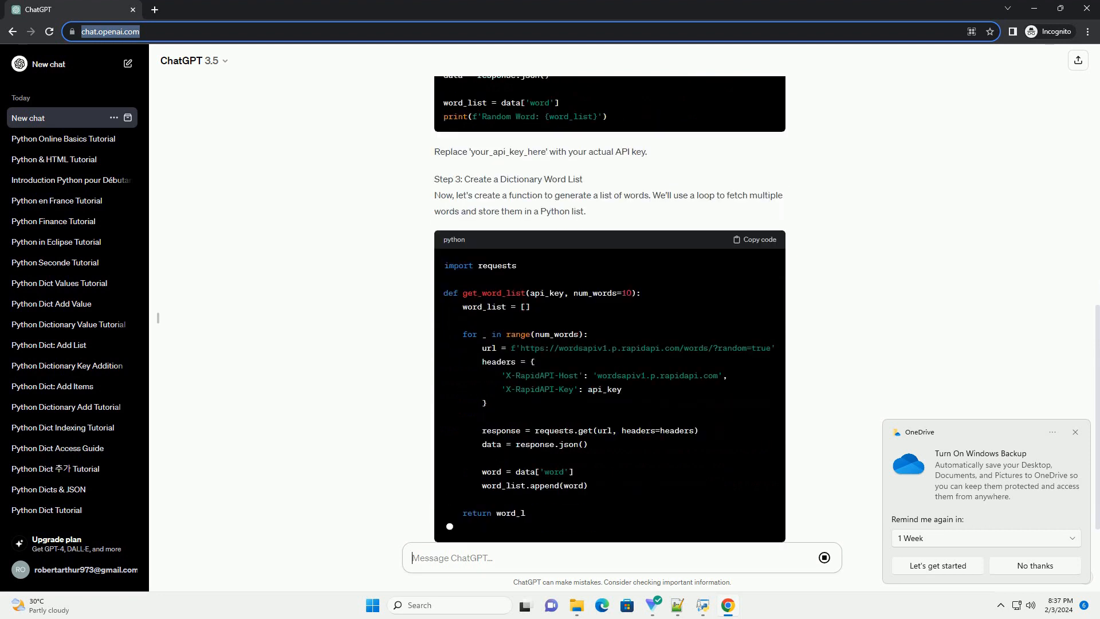
pyautogui.scroll(-3)
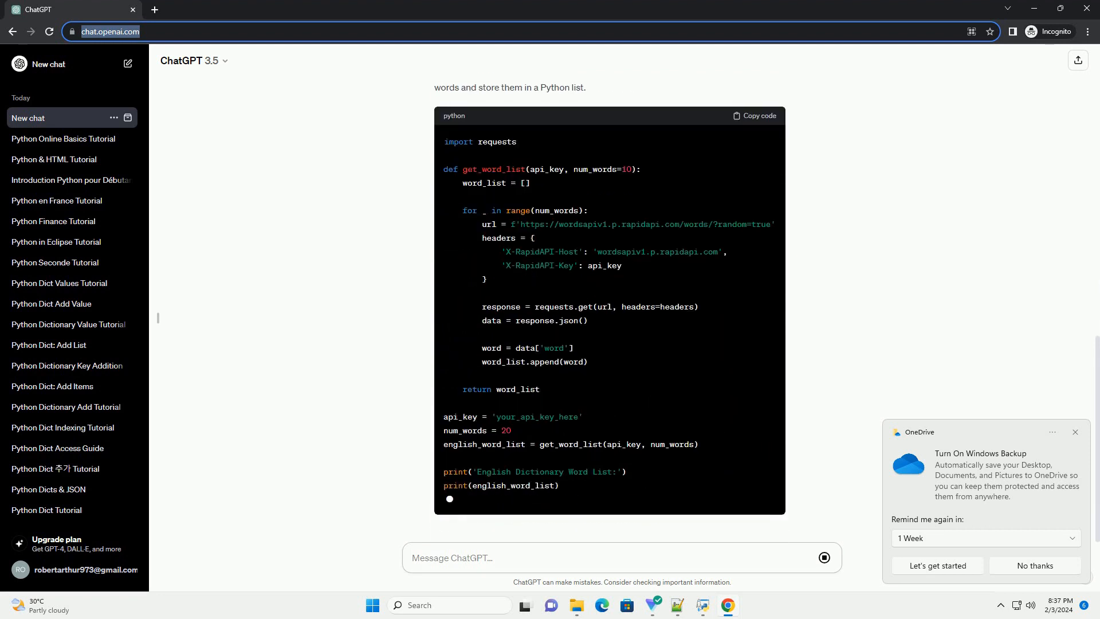
pyautogui.scroll(-3)
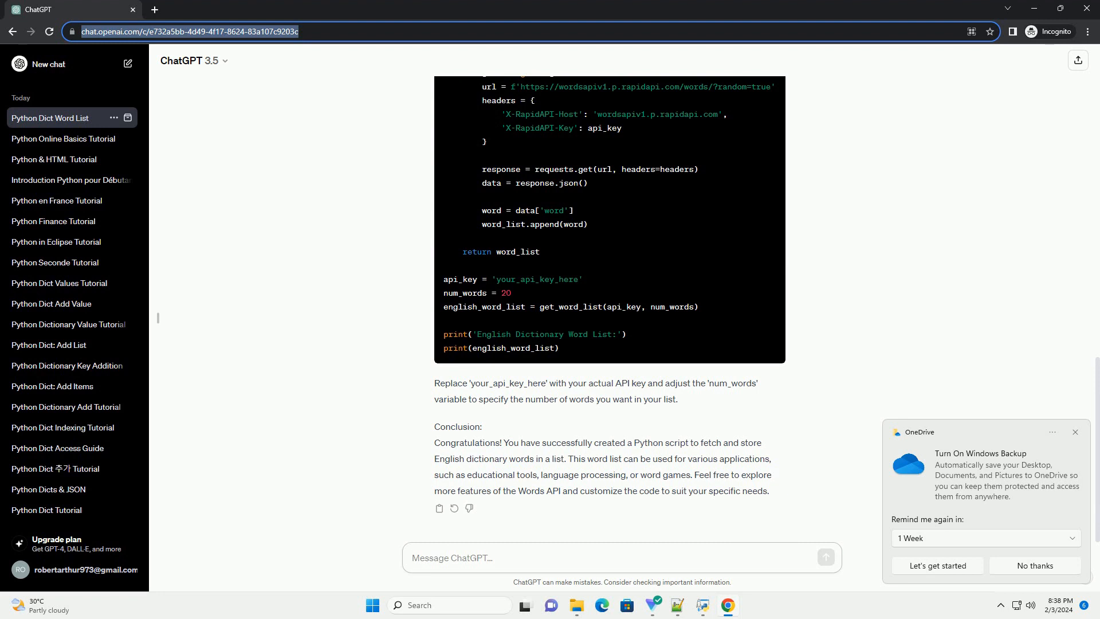
# Let the tutorial complete through its Conclusion, with the chat renamed 'Python Dict Word List'.
pyautogui.click(621, 557)
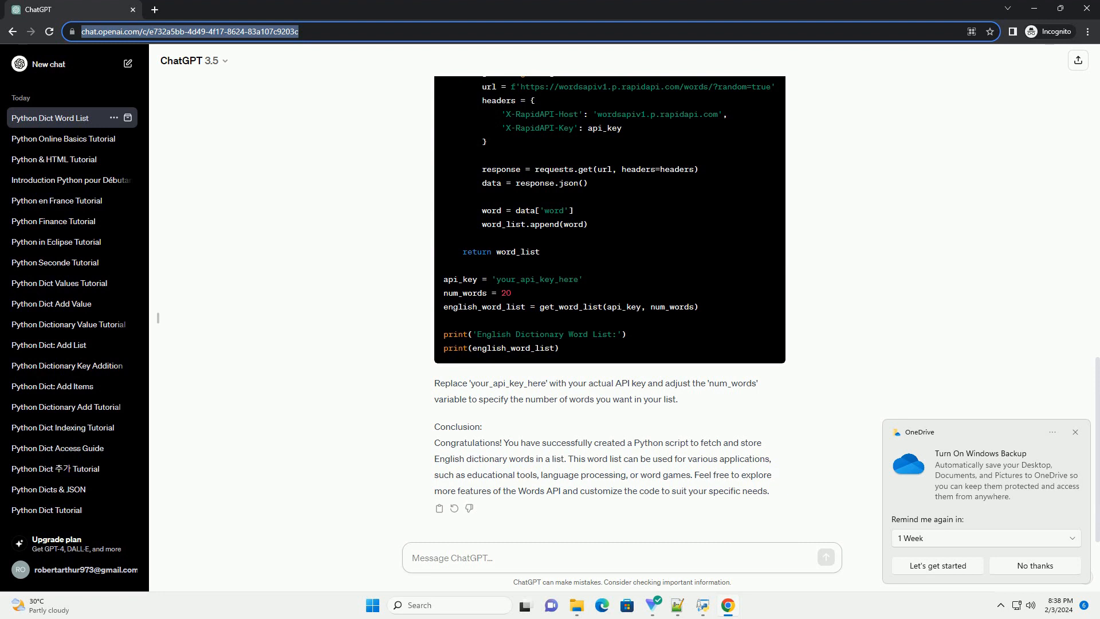
pyautogui.click(620, 558)
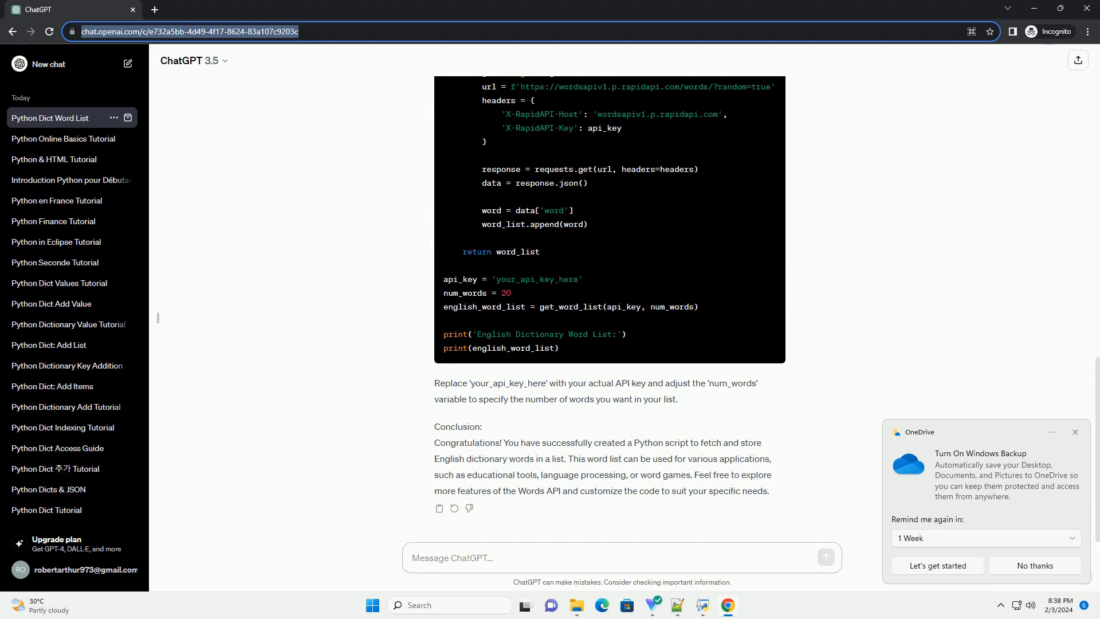
pyautogui.click(491, 557)
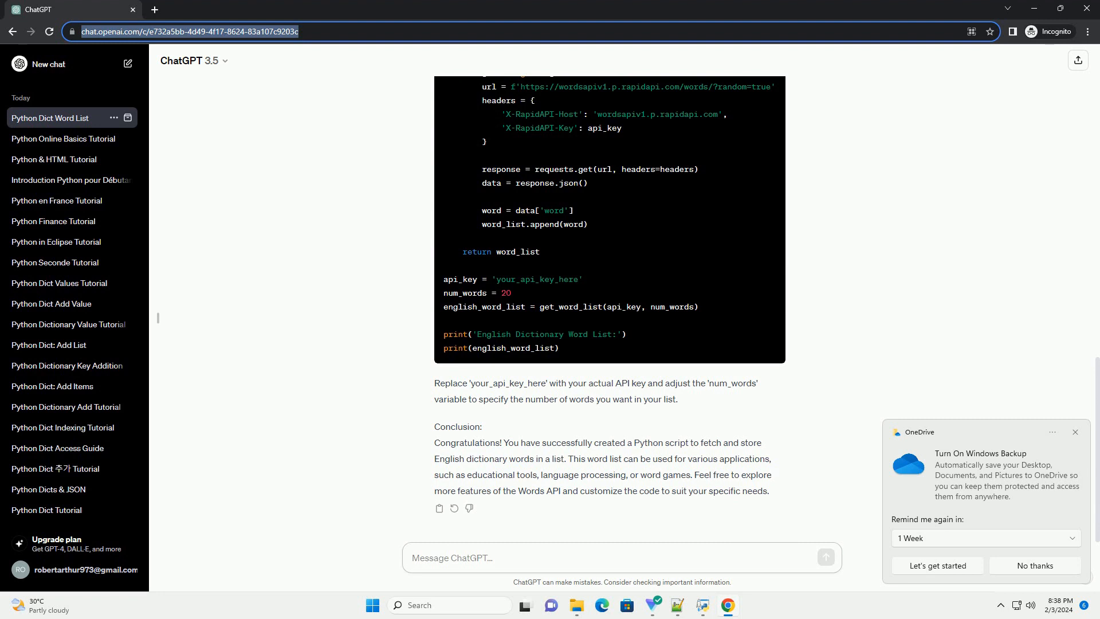
pyautogui.click(449, 557)
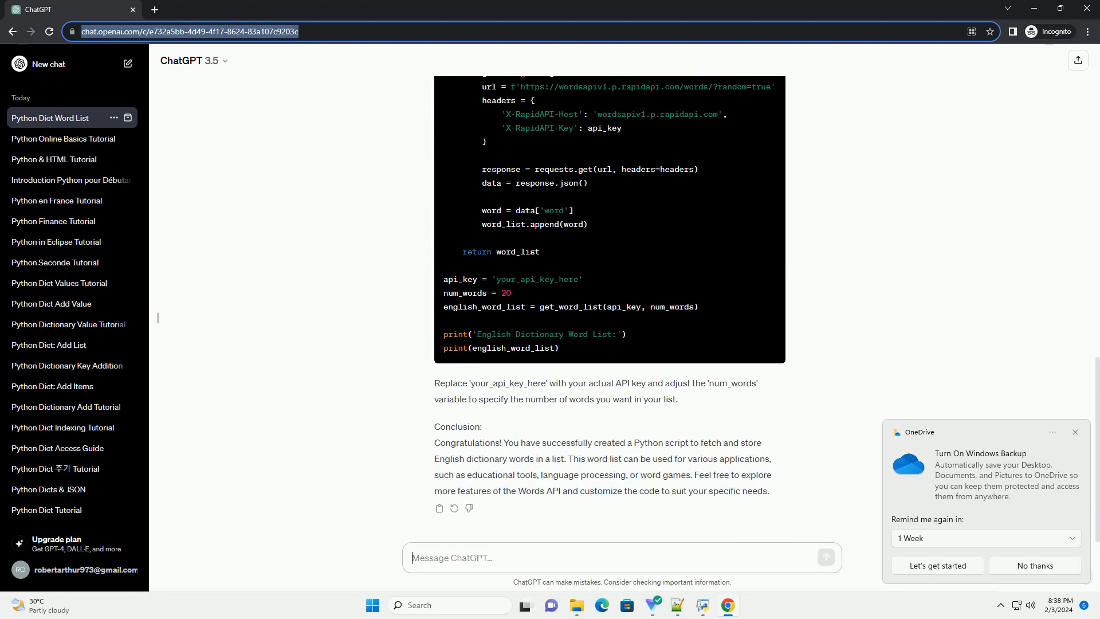